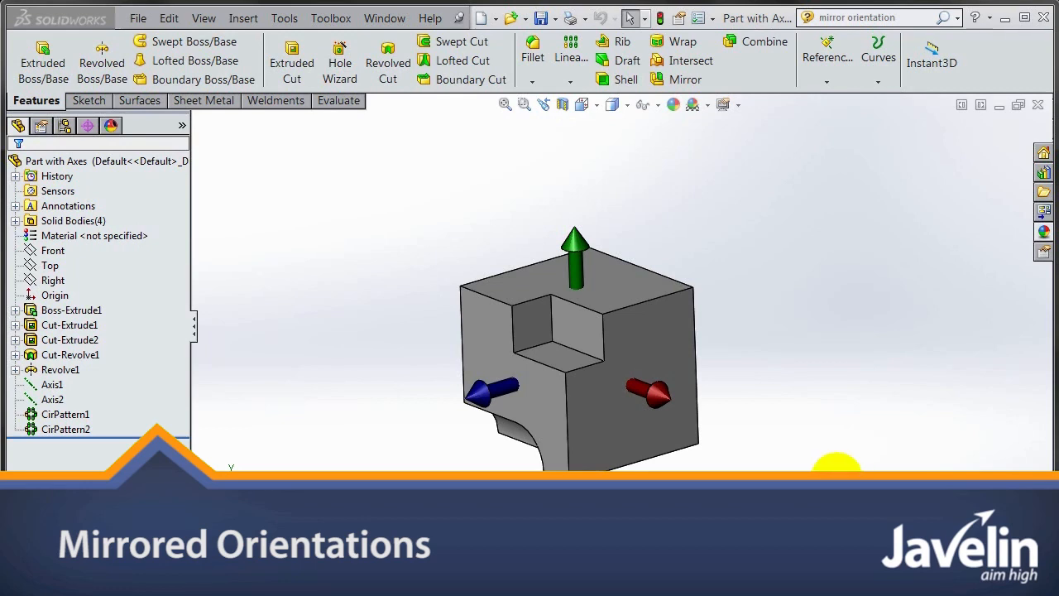
Step: Switch the active window to the Assembly - Aligned Axes.SLDASM document
{"action": "left_click", "coordinate": [576, 331]}
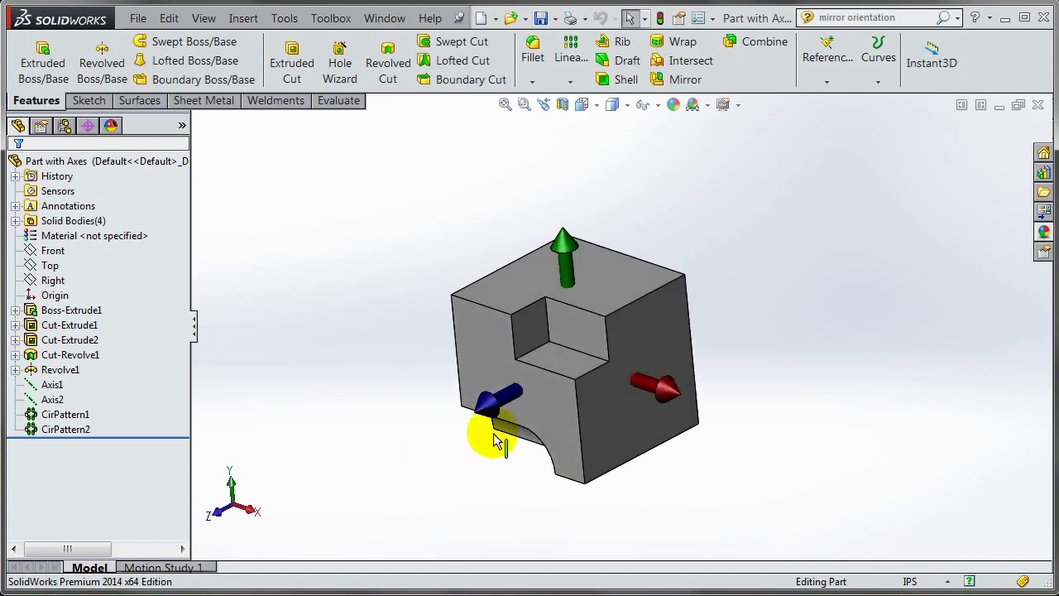
{"action": "mouse_move", "coordinate": [510, 405]}
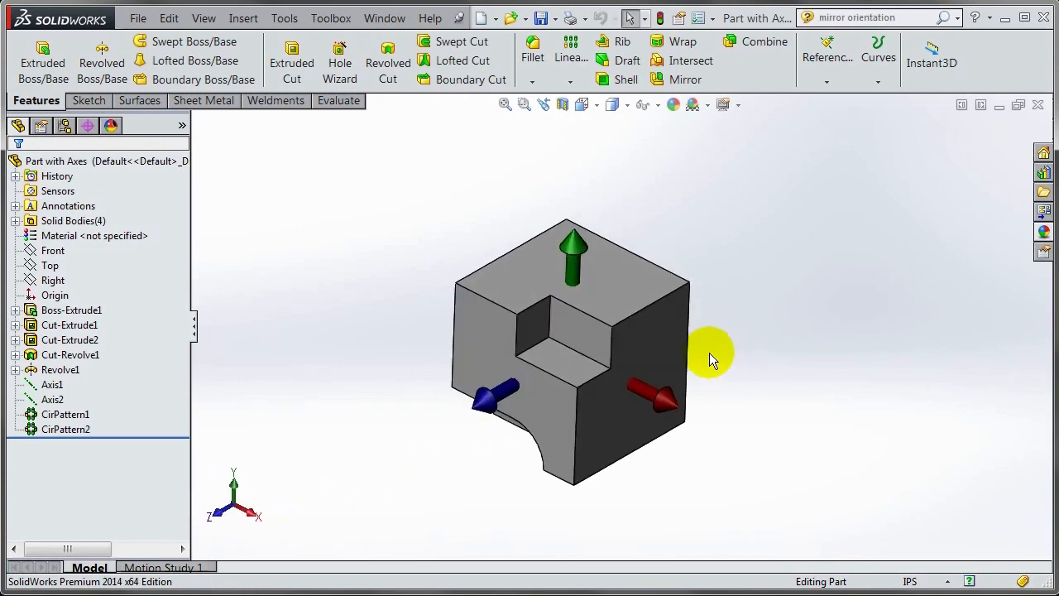
{"action": "left_click", "coordinate": [384, 18]}
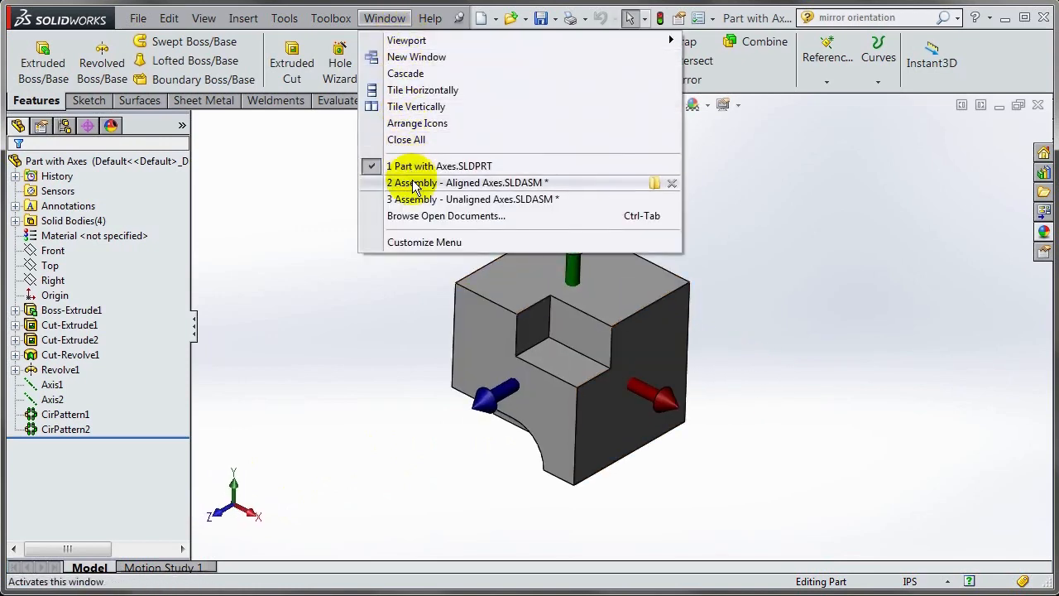
{"action": "left_click", "coordinate": [467, 182]}
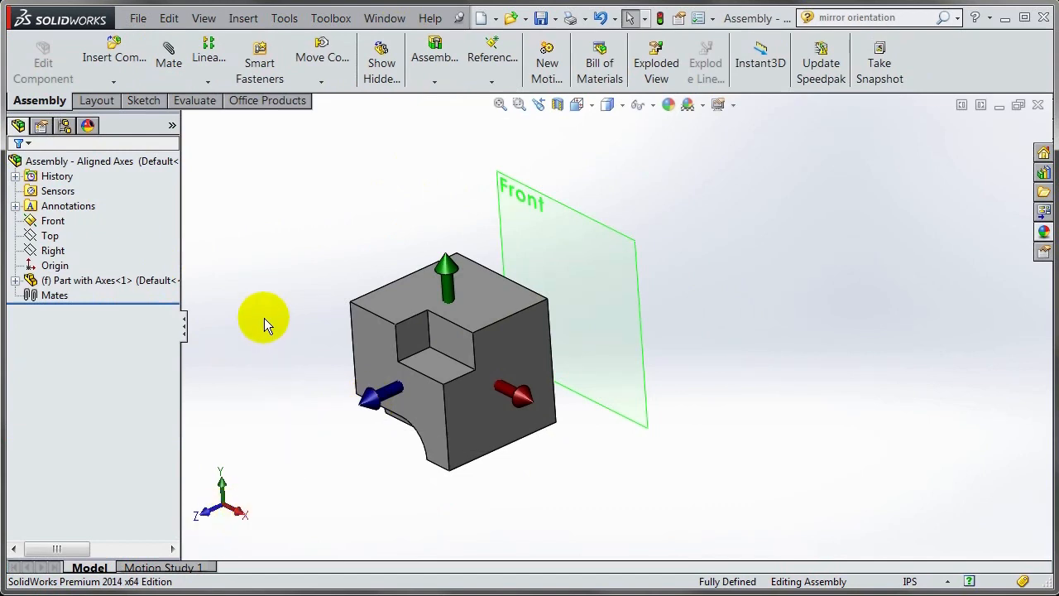
Step: Start Mirror Components across the Front plane with the arrowed part and advance to Set Orientation
{"action": "left_click", "coordinate": [208, 41]}
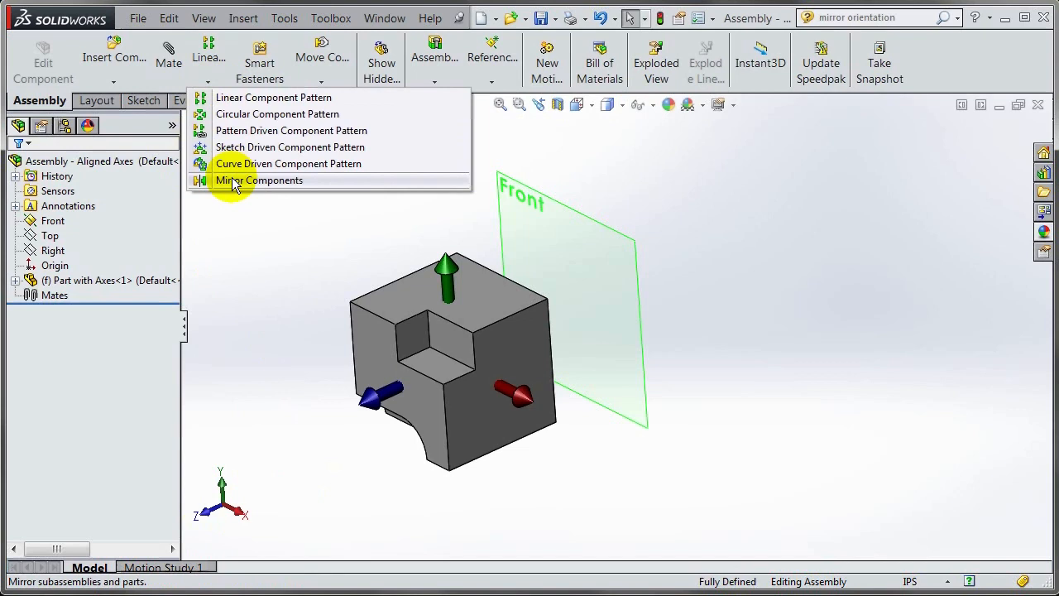
{"action": "left_click", "coordinate": [260, 181]}
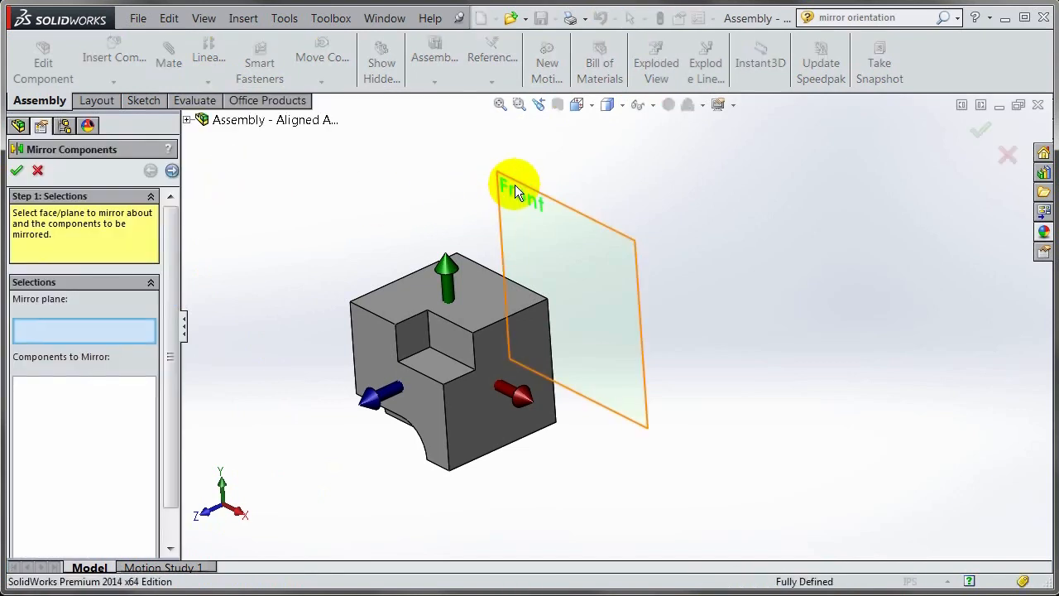
{"action": "left_click", "coordinate": [513, 185]}
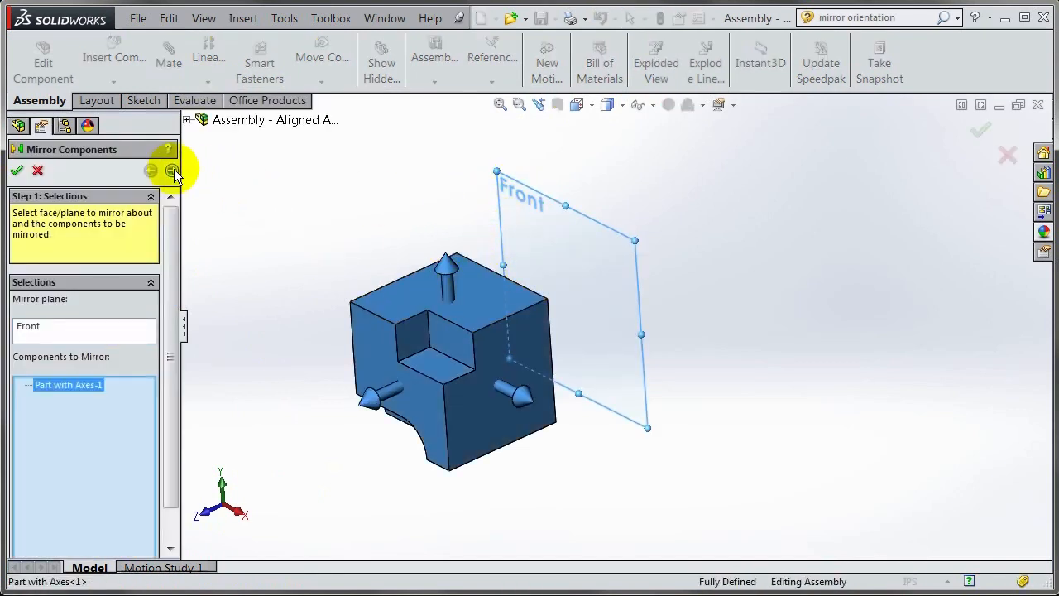
{"action": "left_click", "coordinate": [172, 171]}
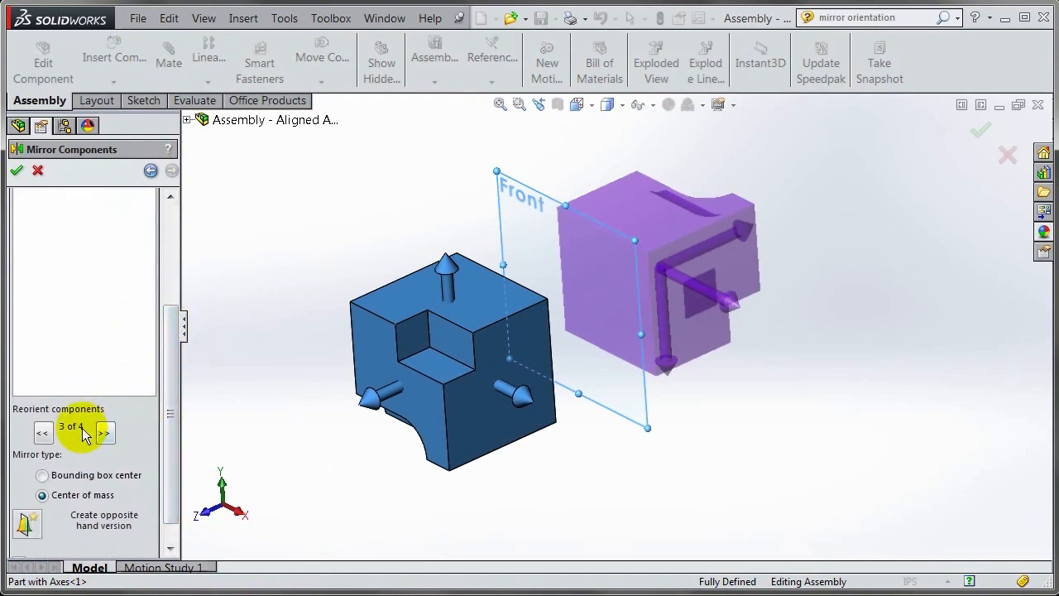
Step: Preview the Reorient components options and return to the first orientation
{"action": "left_click", "coordinate": [43, 432]}
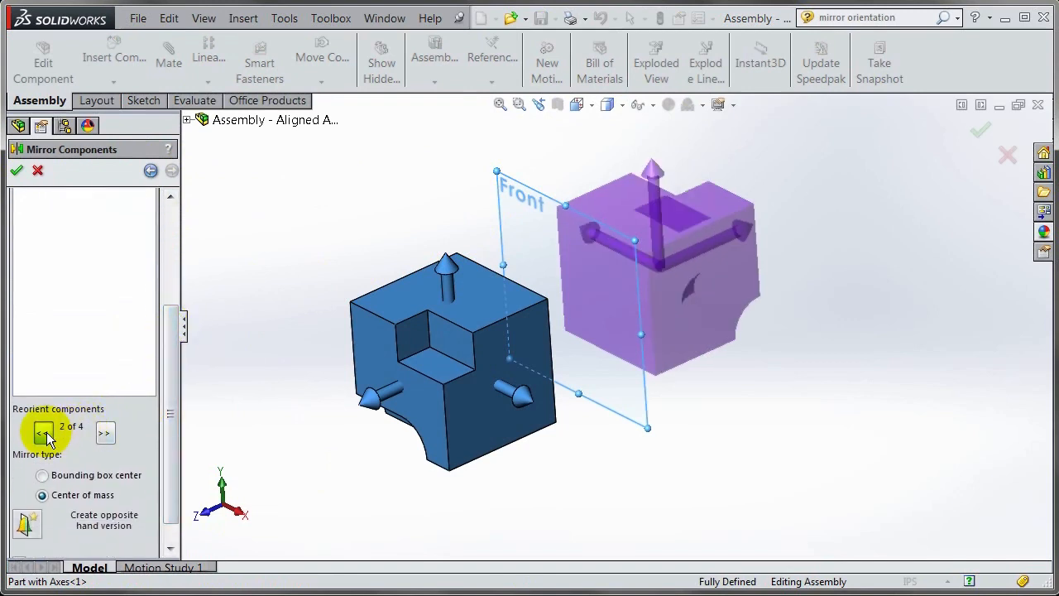
{"action": "left_click", "coordinate": [43, 433]}
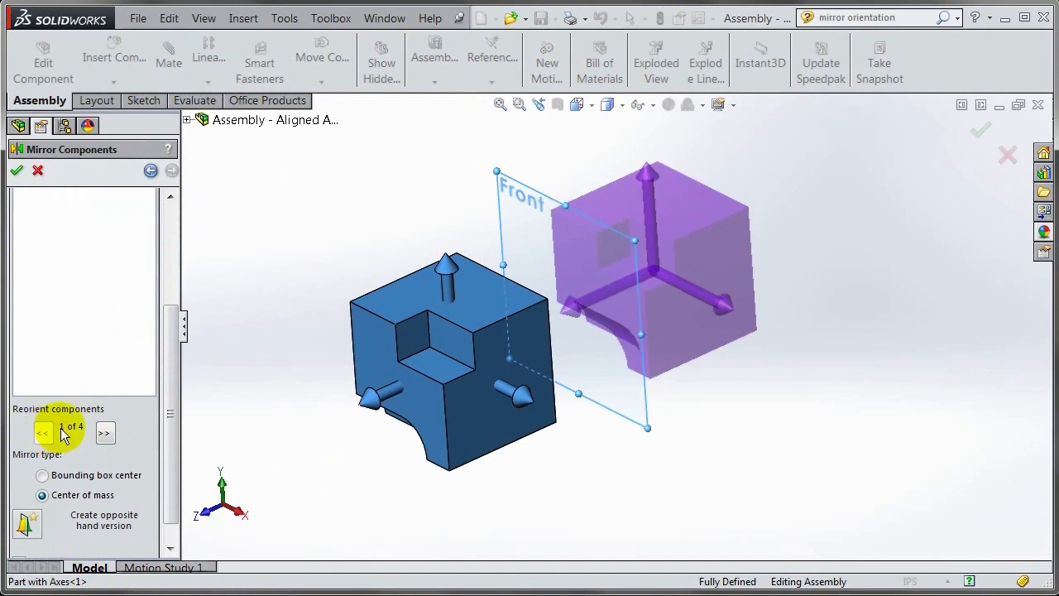
{"action": "left_click", "coordinate": [17, 170]}
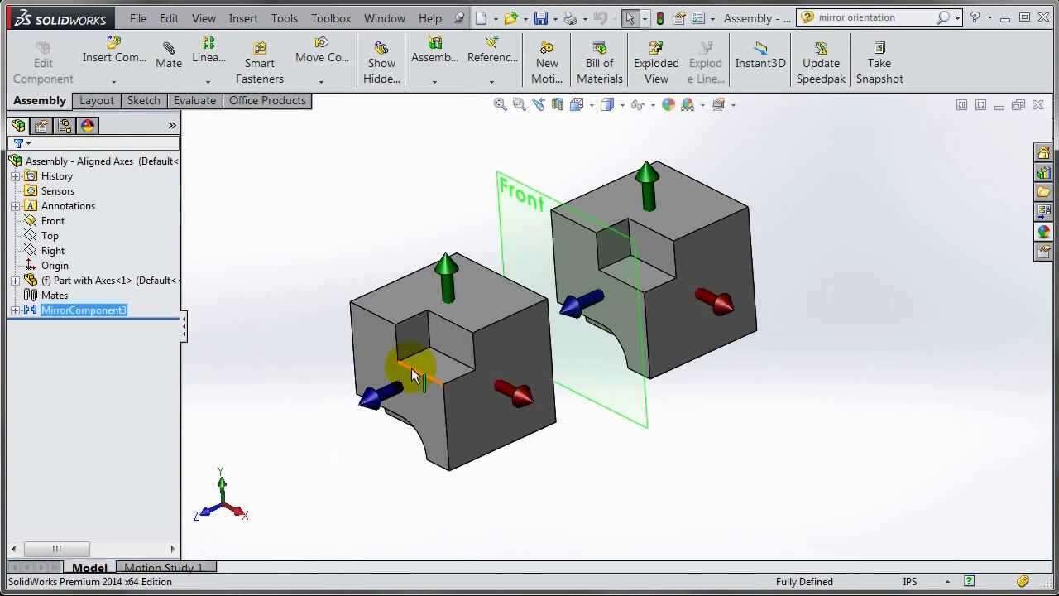
{"action": "mouse_move", "coordinate": [488, 377]}
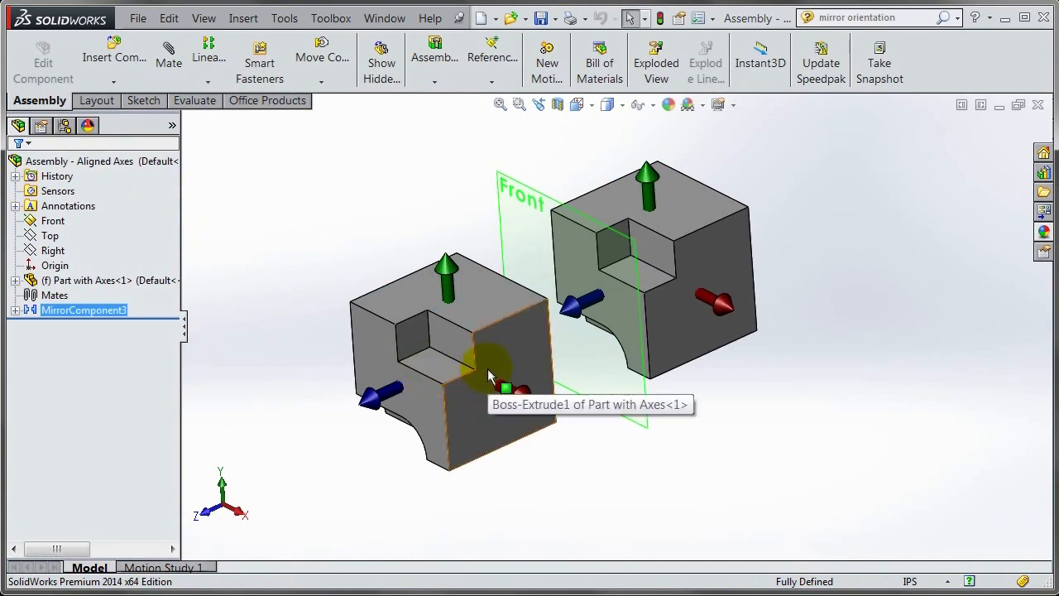
{"action": "mouse_move", "coordinate": [712, 281]}
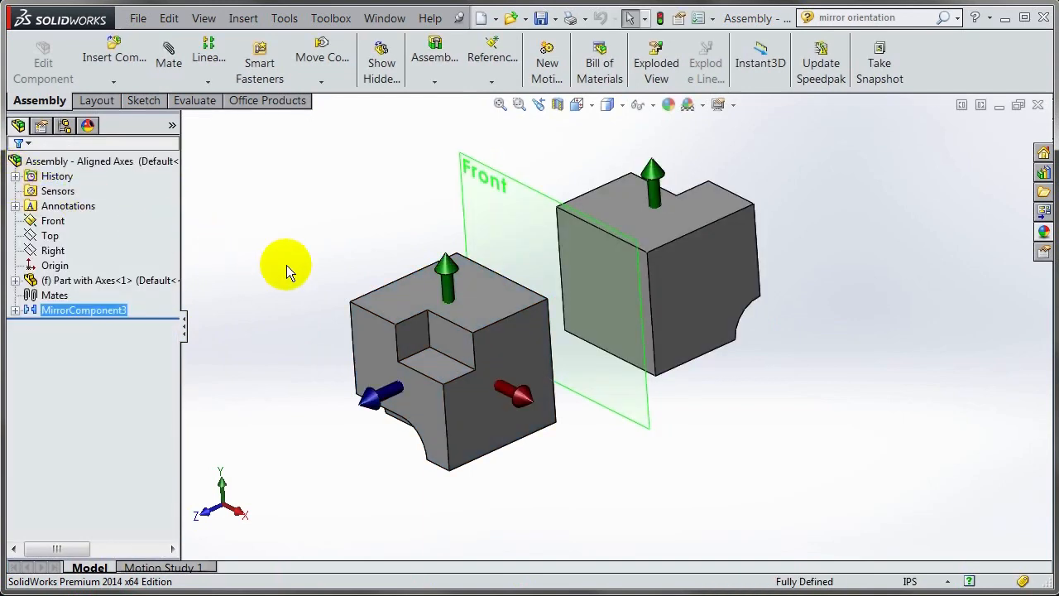
{"action": "mouse_move", "coordinate": [571, 228]}
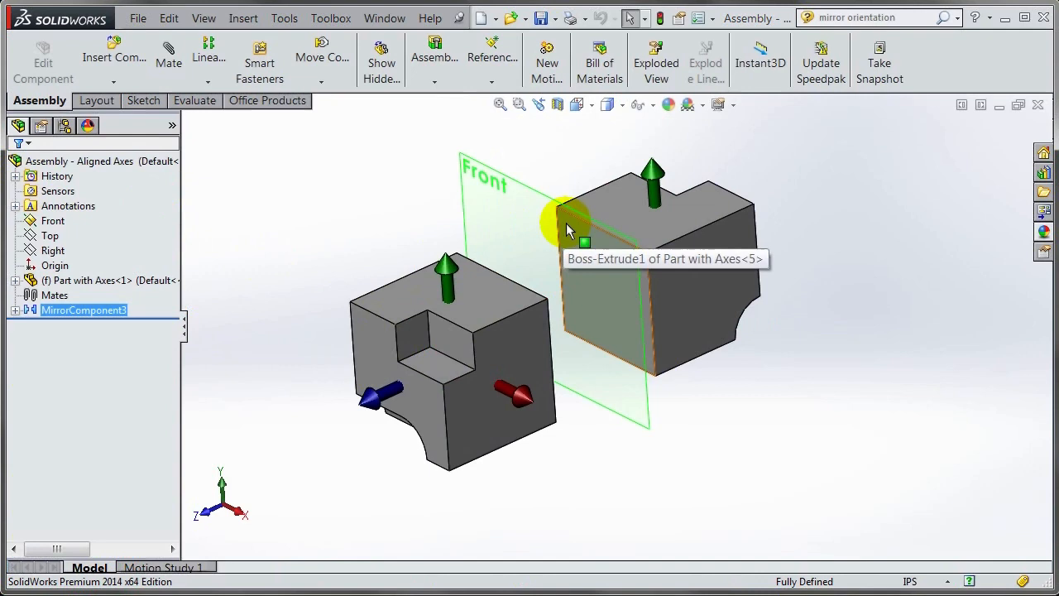
{"action": "mouse_move", "coordinate": [659, 179]}
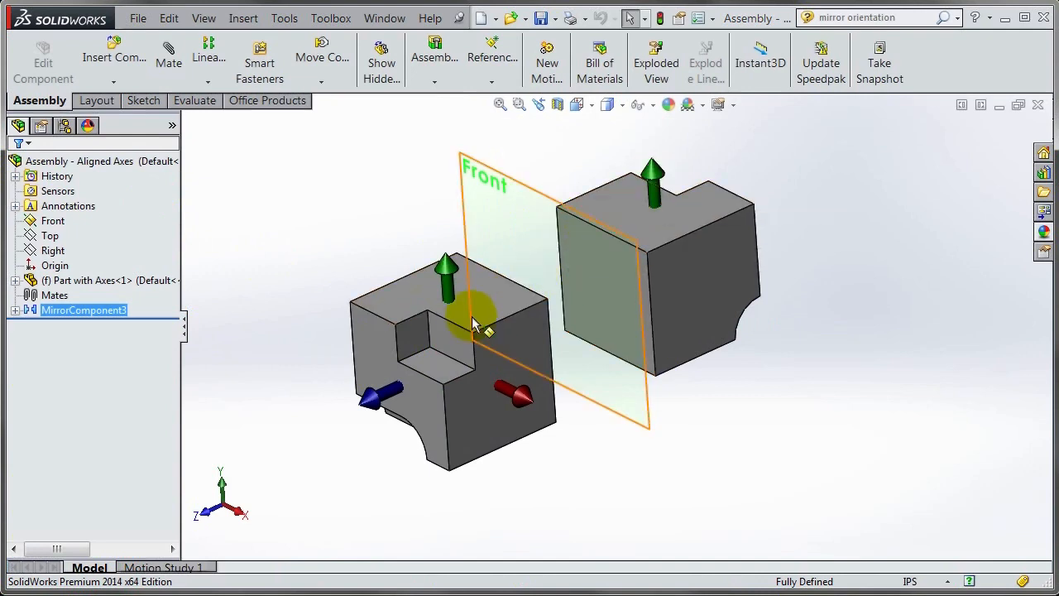
{"action": "mouse_move", "coordinate": [450, 339]}
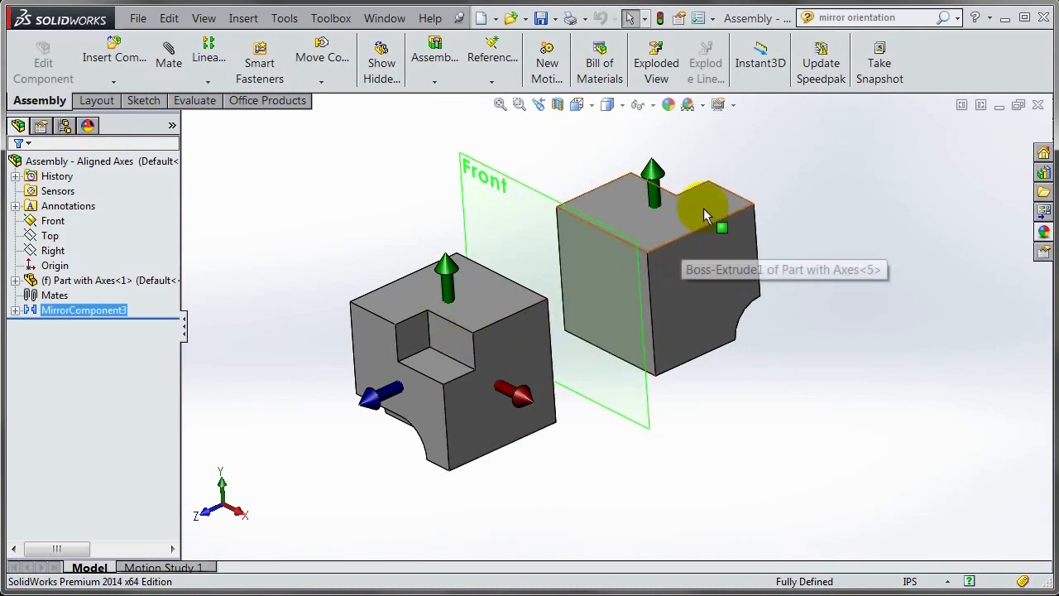
{"action": "mouse_move", "coordinate": [215, 298]}
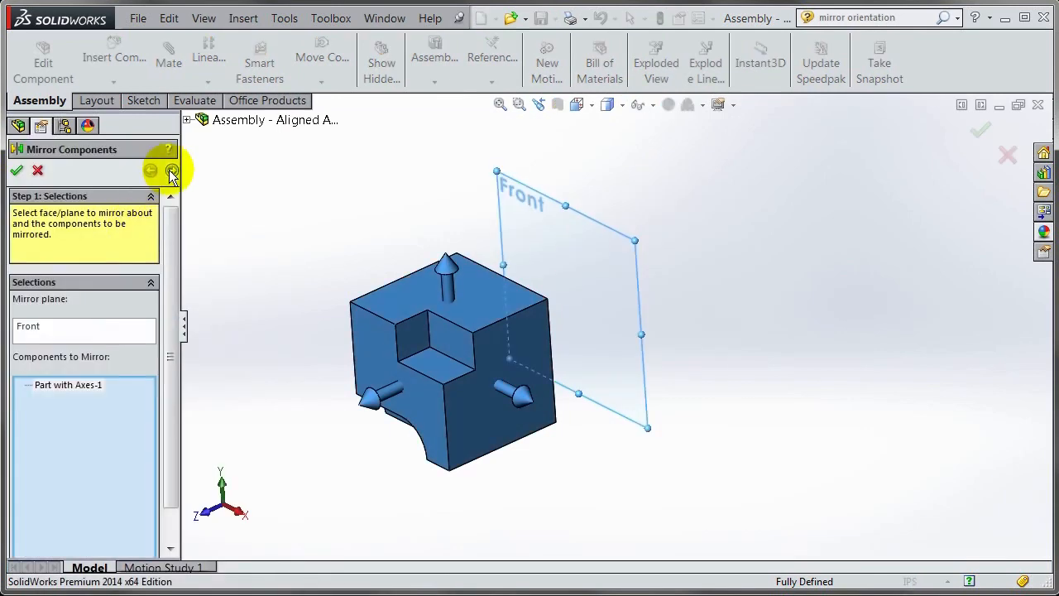
Step: Apply another orientation to the mirrored copy, then edit MirrorComponent1 again
{"action": "left_click", "coordinate": [172, 170]}
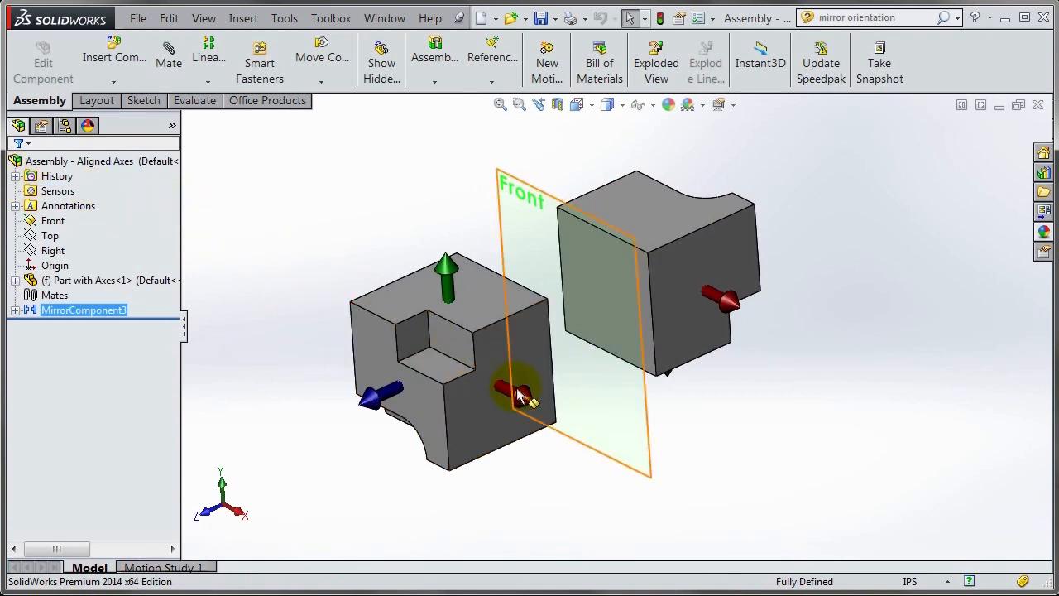
{"action": "mouse_move", "coordinate": [528, 406]}
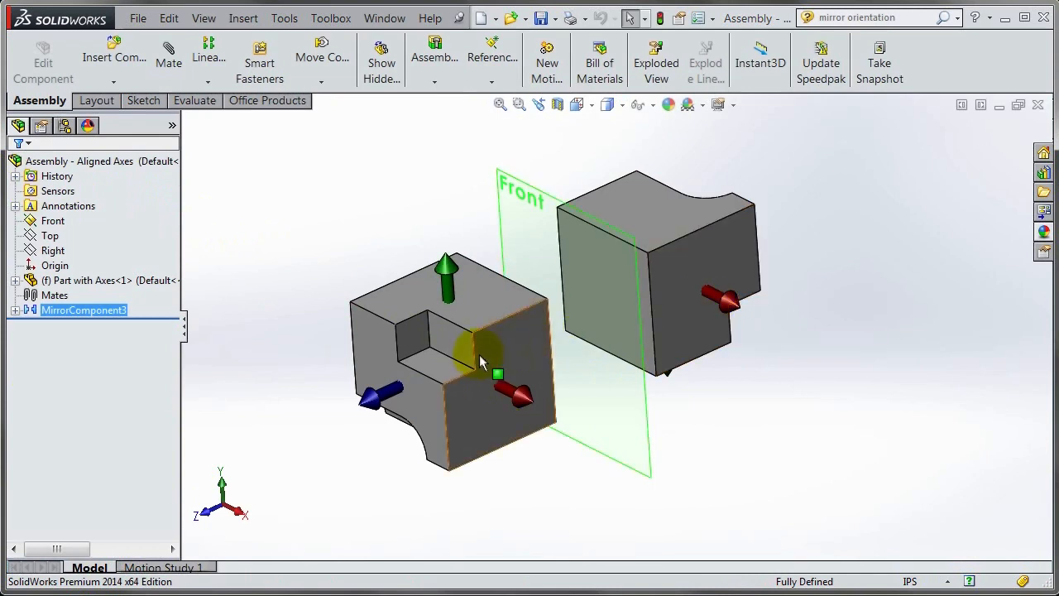
{"action": "mouse_move", "coordinate": [786, 301]}
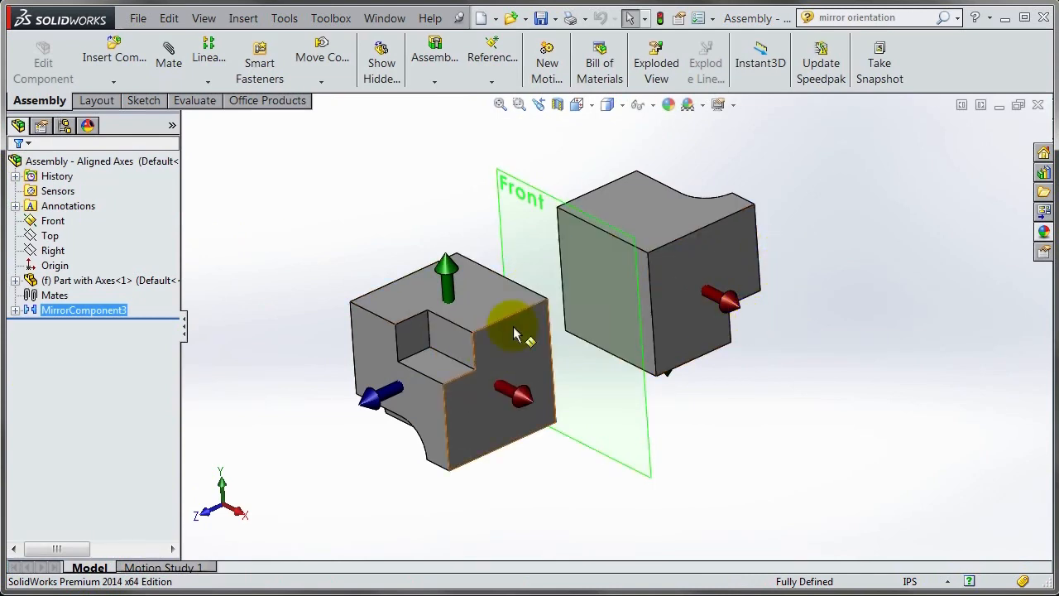
{"action": "right_click", "coordinate": [83, 310]}
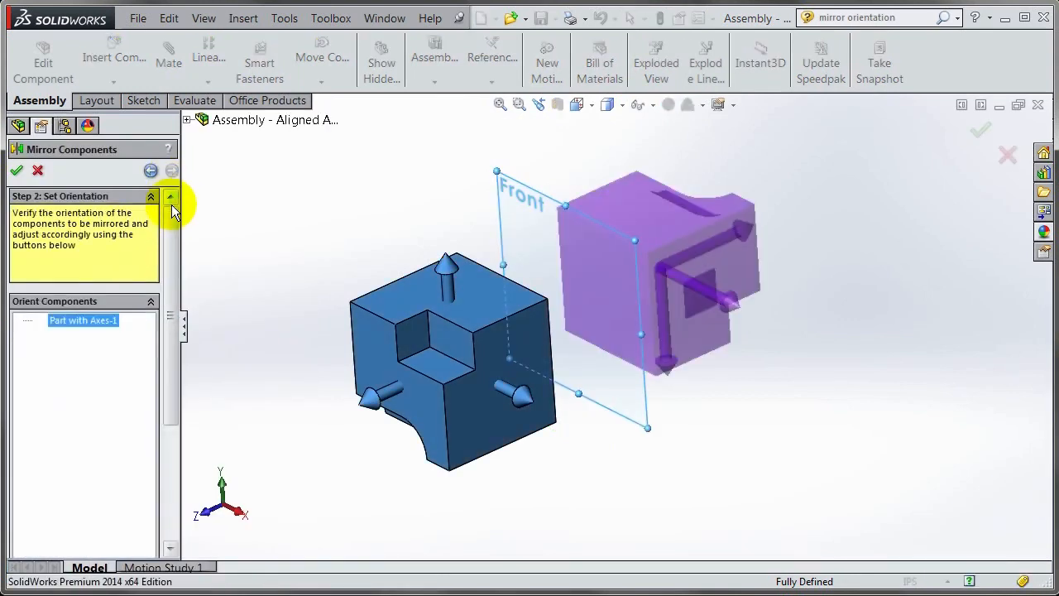
Step: Set Reorient components to 4 of 4 and accept the mirrored copy
{"action": "left_click", "coordinate": [106, 460]}
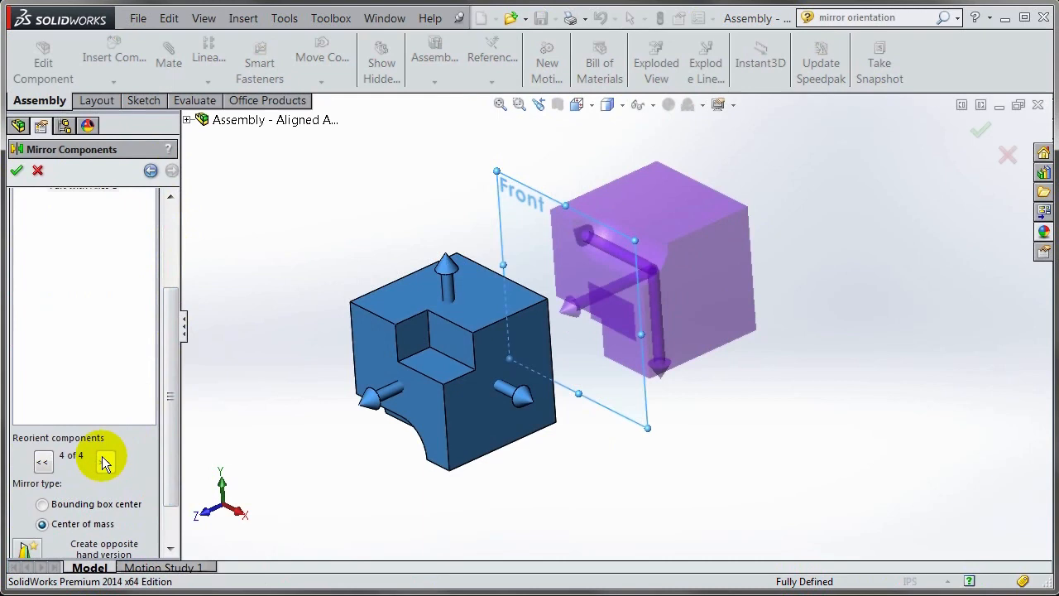
{"action": "left_click", "coordinate": [17, 170]}
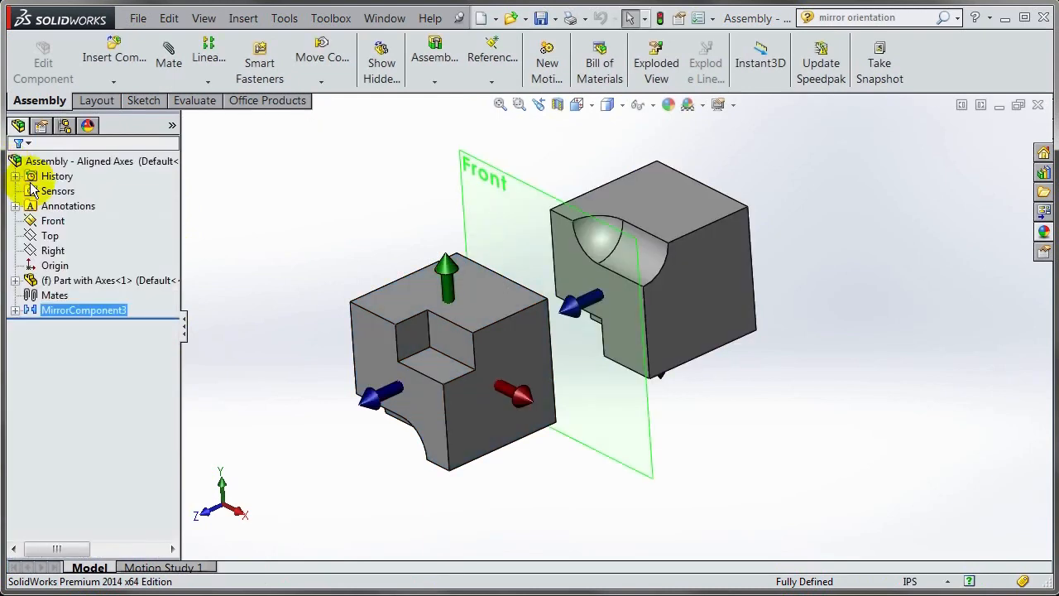
{"action": "mouse_move", "coordinate": [576, 311]}
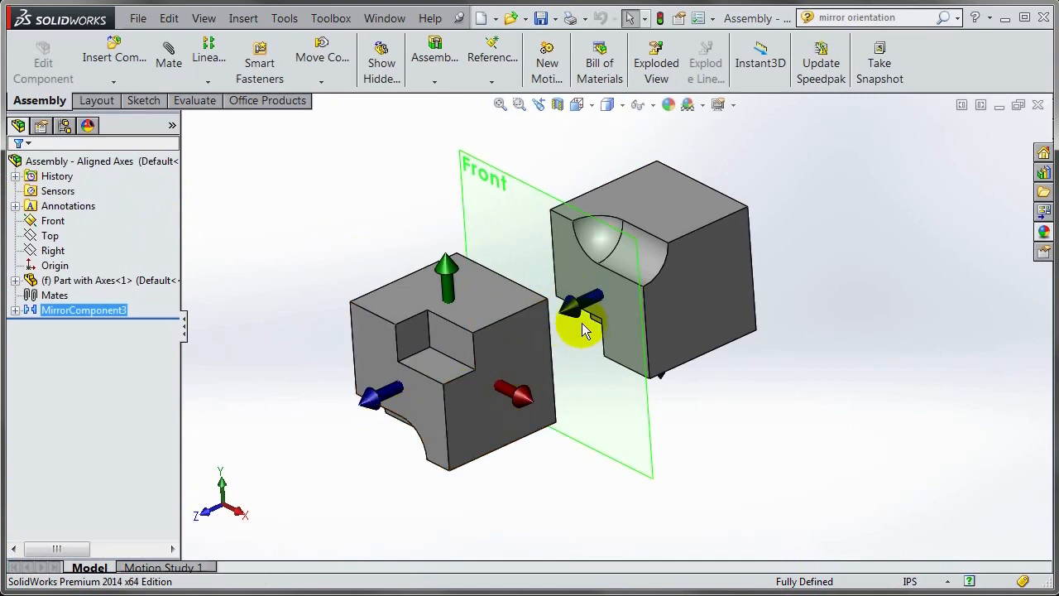
{"action": "mouse_move", "coordinate": [649, 265]}
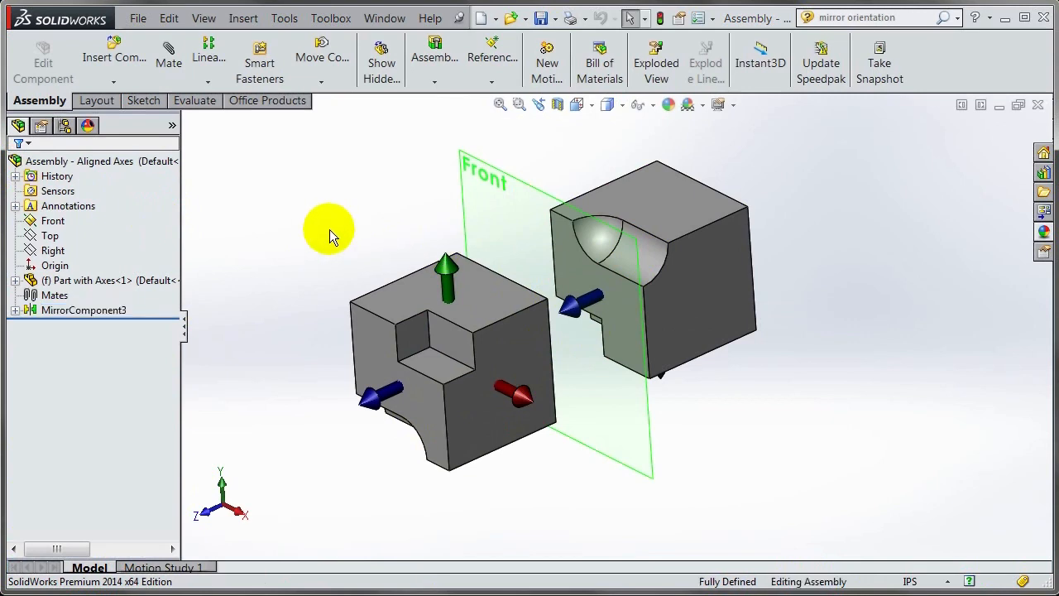
{"action": "mouse_move", "coordinate": [311, 379]}
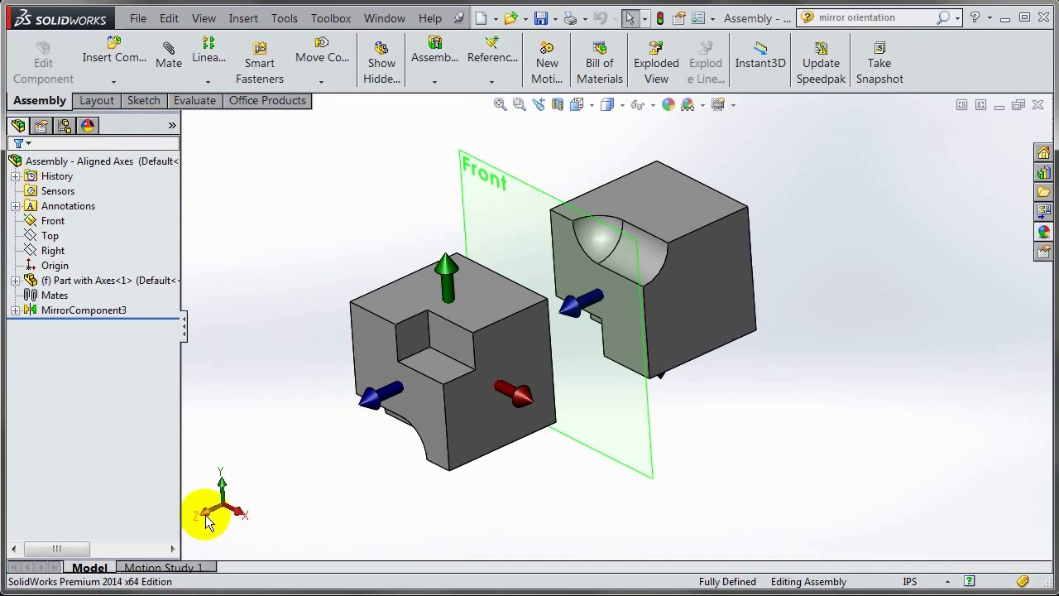
Step: Switch the active window to the Assembly - Unaligned Axes document
{"action": "left_click", "coordinate": [384, 16]}
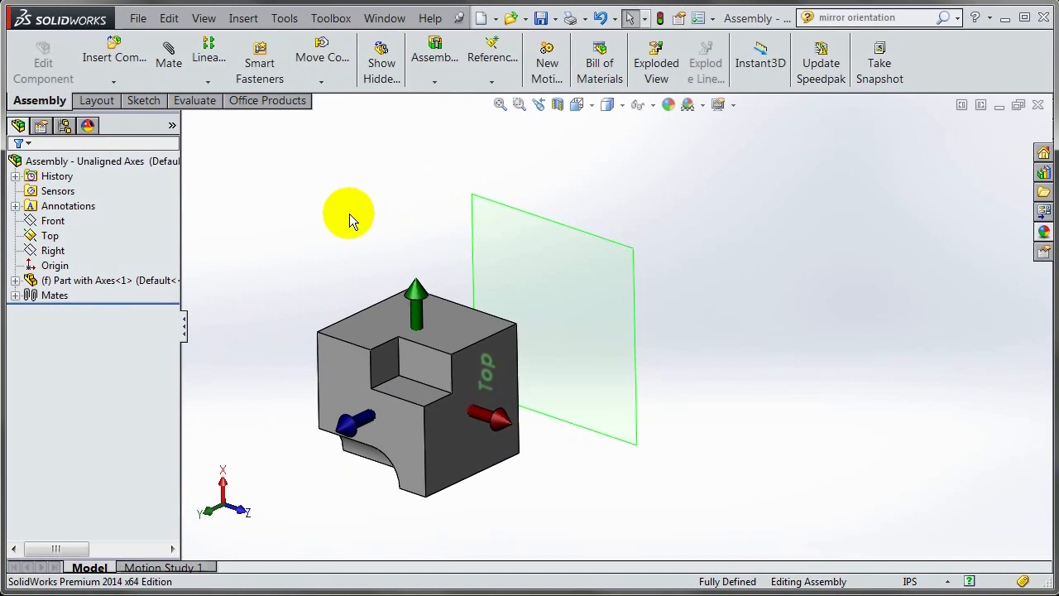
{"action": "mouse_move", "coordinate": [354, 265]}
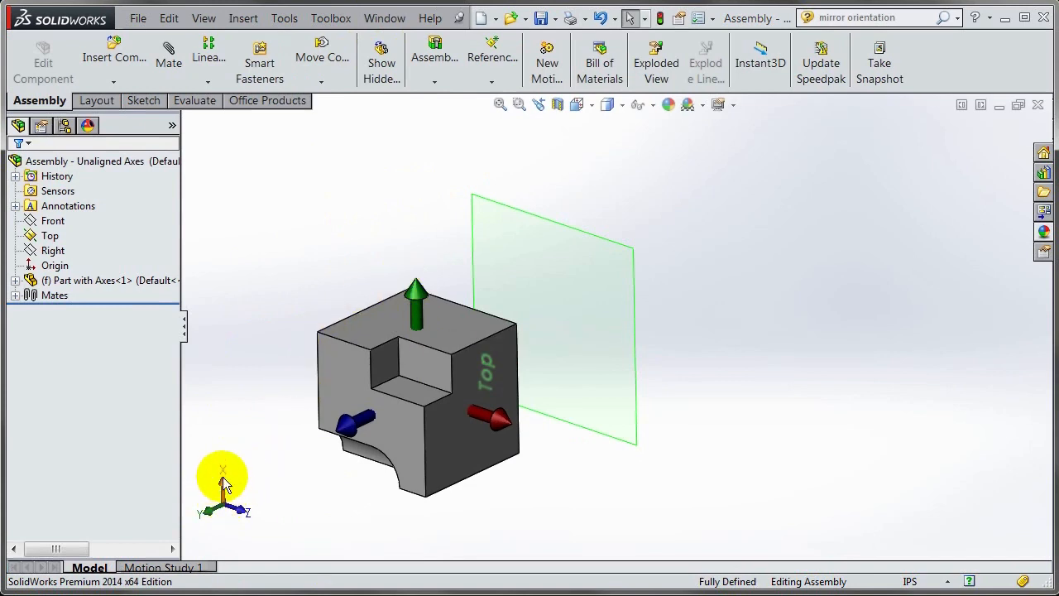
{"action": "mouse_move", "coordinate": [266, 298]}
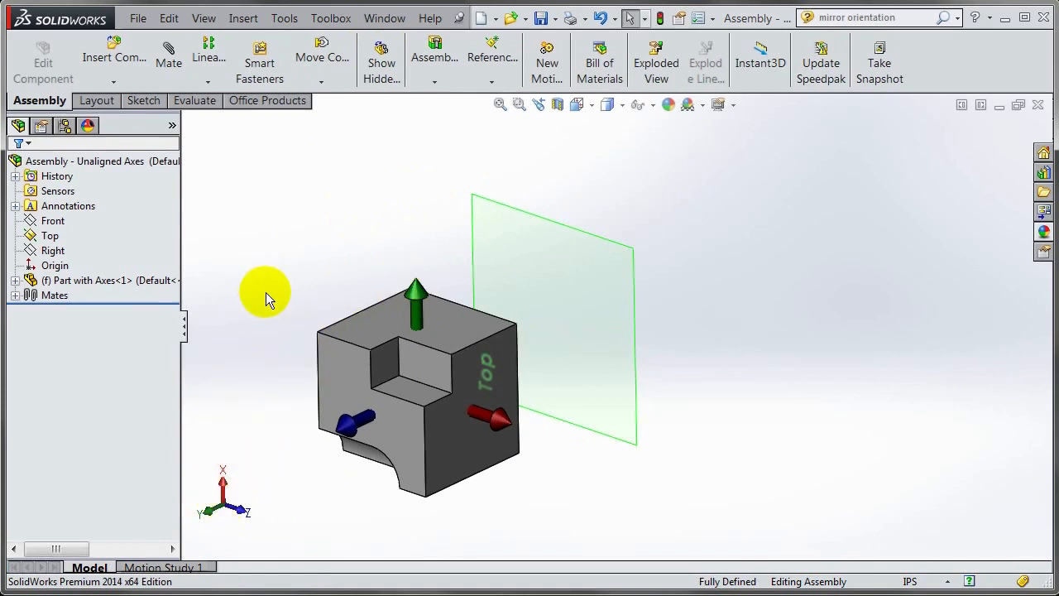
Step: Mirror the arrowed part across the Top plane, keeping orientation 1 of 4
{"action": "left_click", "coordinate": [209, 46]}
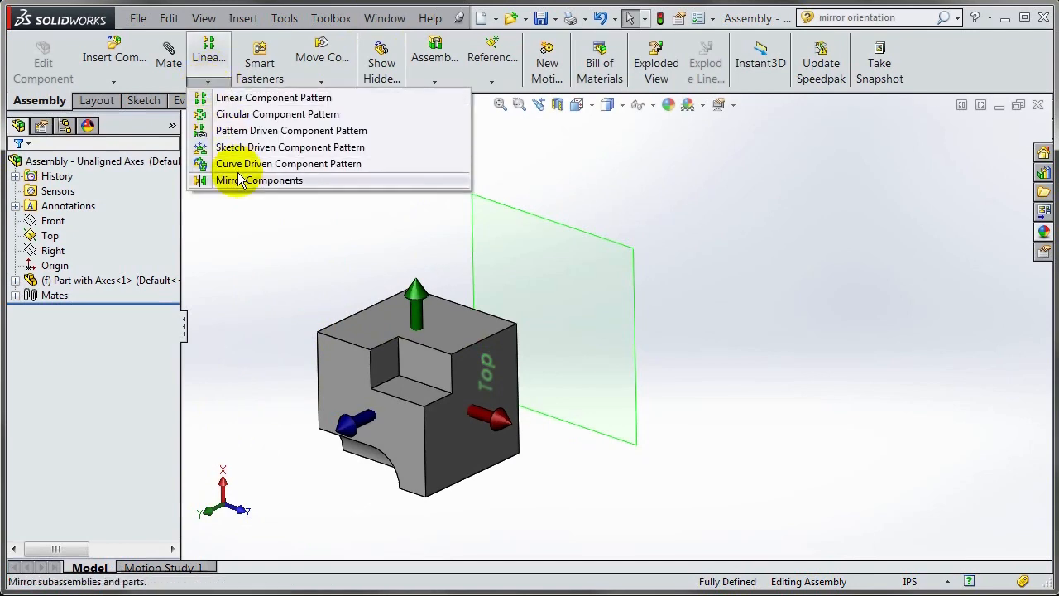
{"action": "left_click", "coordinate": [258, 180]}
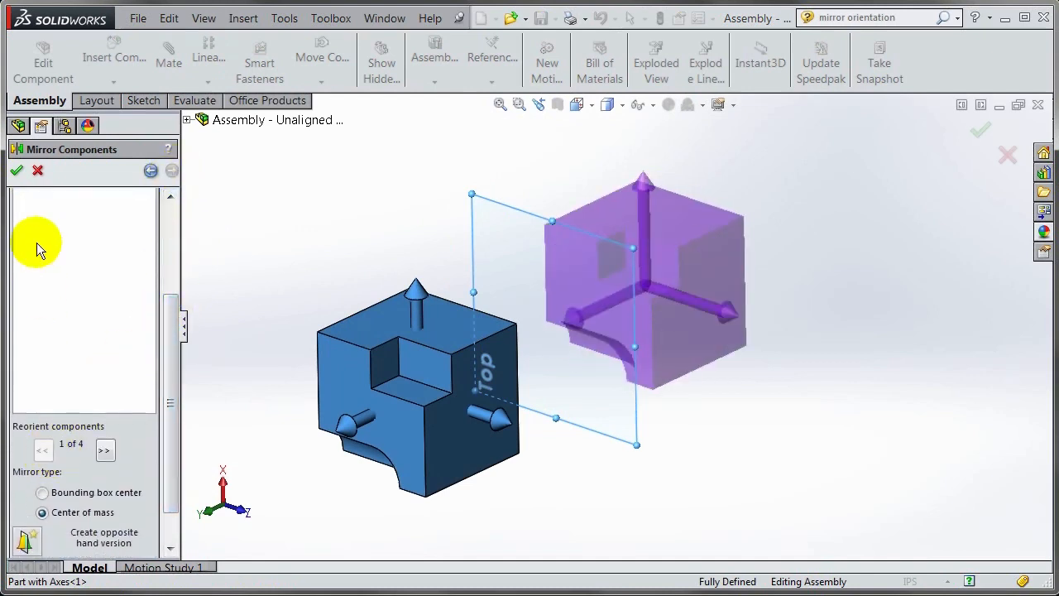
{"action": "left_click", "coordinate": [16, 171]}
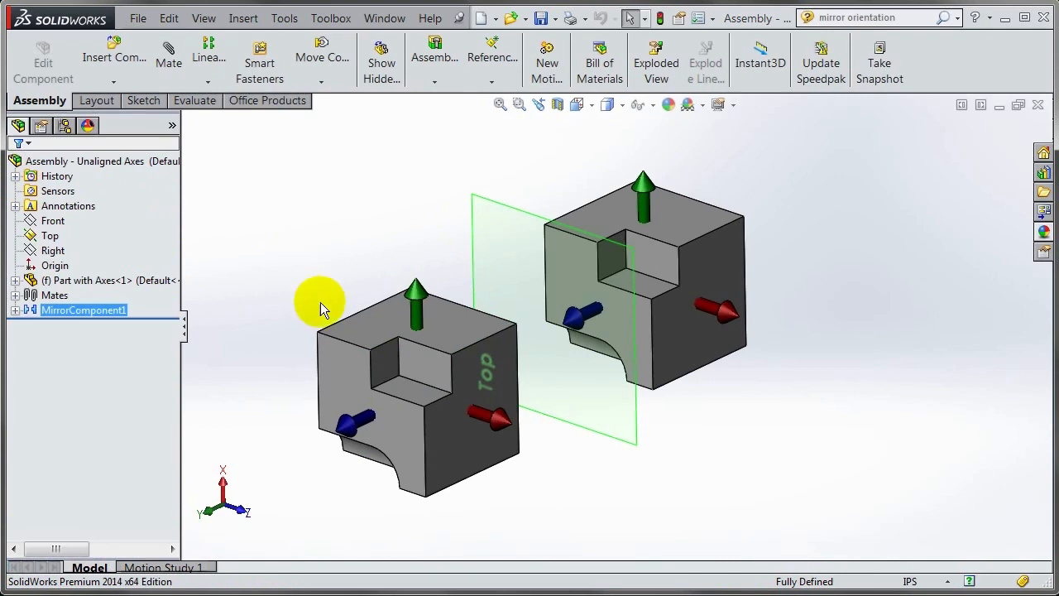
{"action": "mouse_move", "coordinate": [348, 116]}
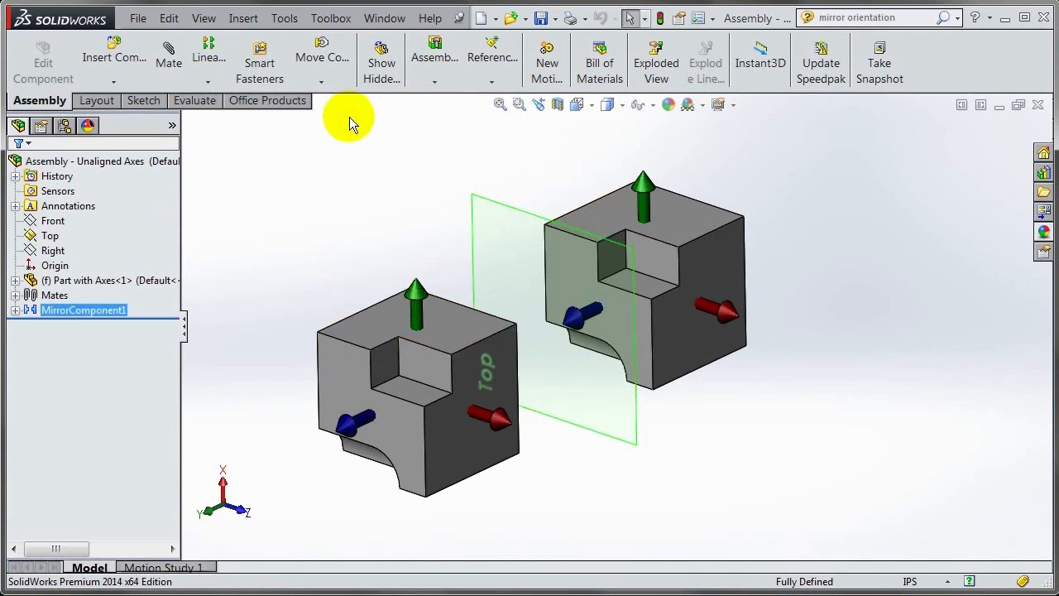
Step: Edit MirrorComponent1 from the FeatureManager tree to revise its orientation
{"action": "right_click", "coordinate": [83, 309]}
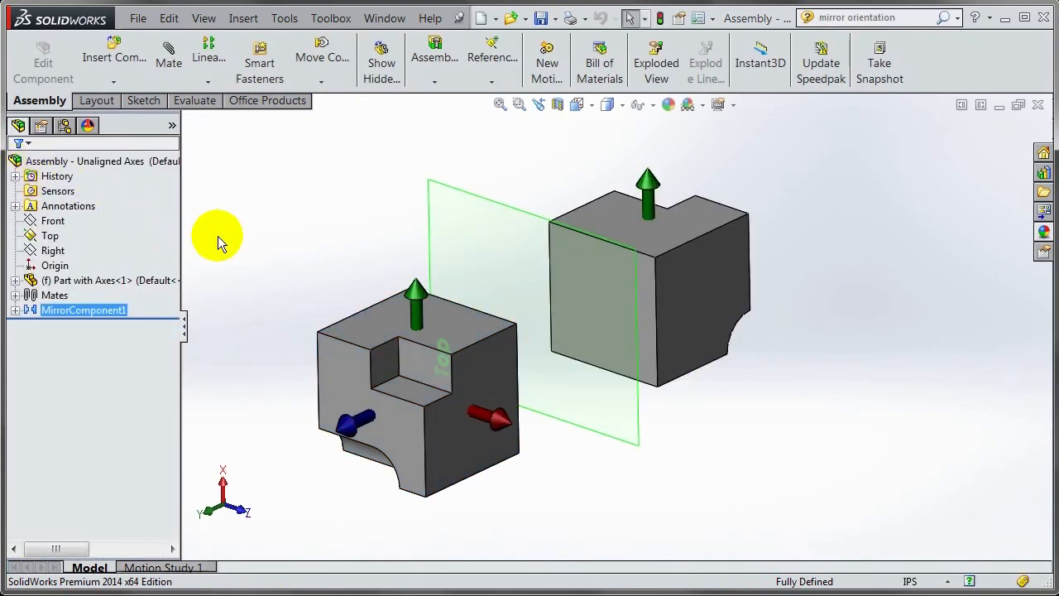
{"action": "mouse_move", "coordinate": [417, 301]}
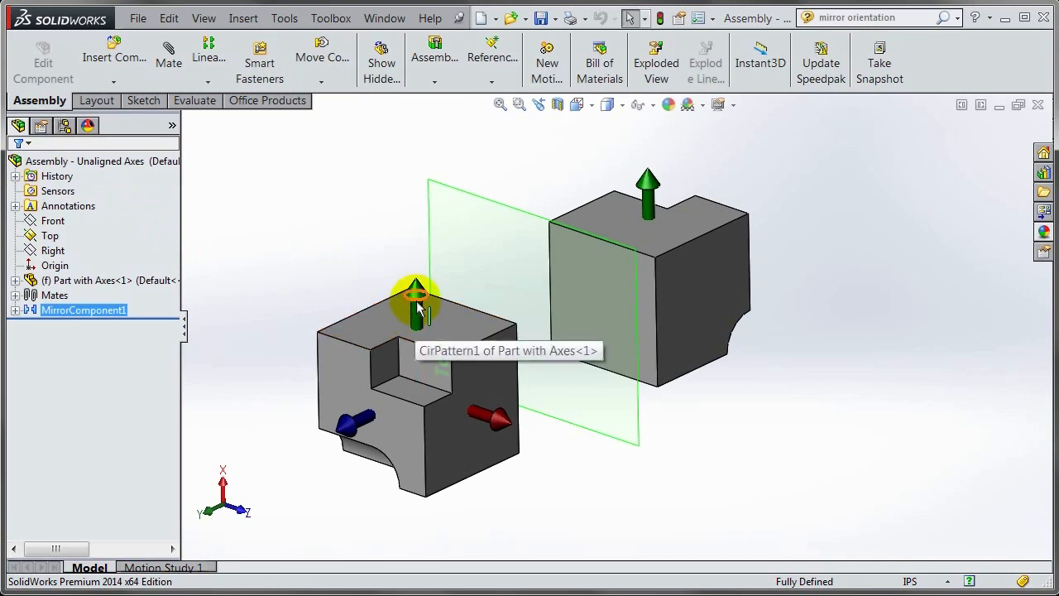
{"action": "mouse_move", "coordinate": [649, 179]}
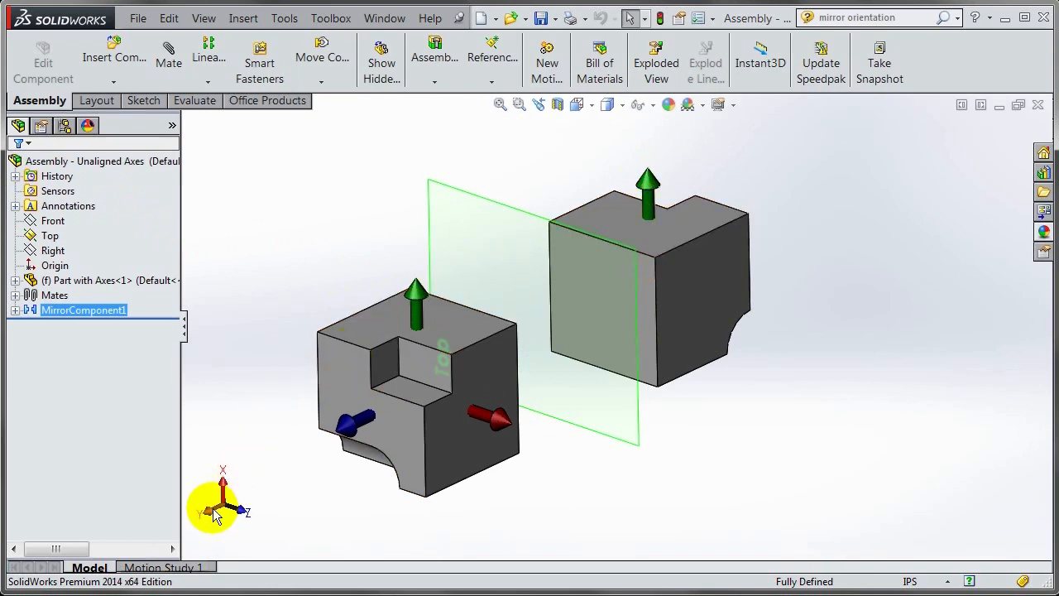
{"action": "right_click", "coordinate": [83, 310]}
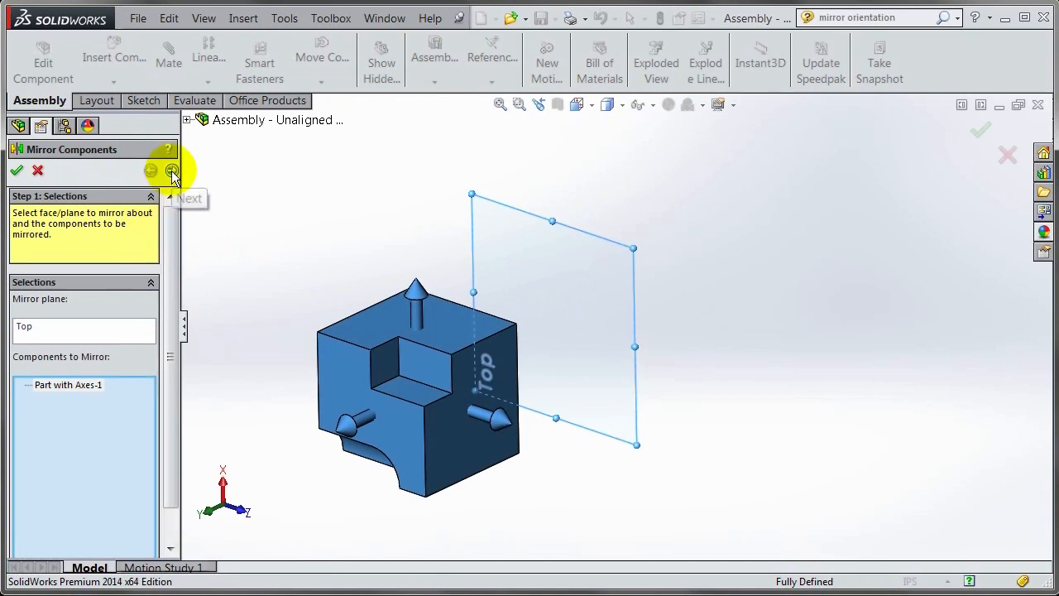
Step: Reorient the mirrored copy to option 3 of 4 and accept it
{"action": "left_click", "coordinate": [172, 170]}
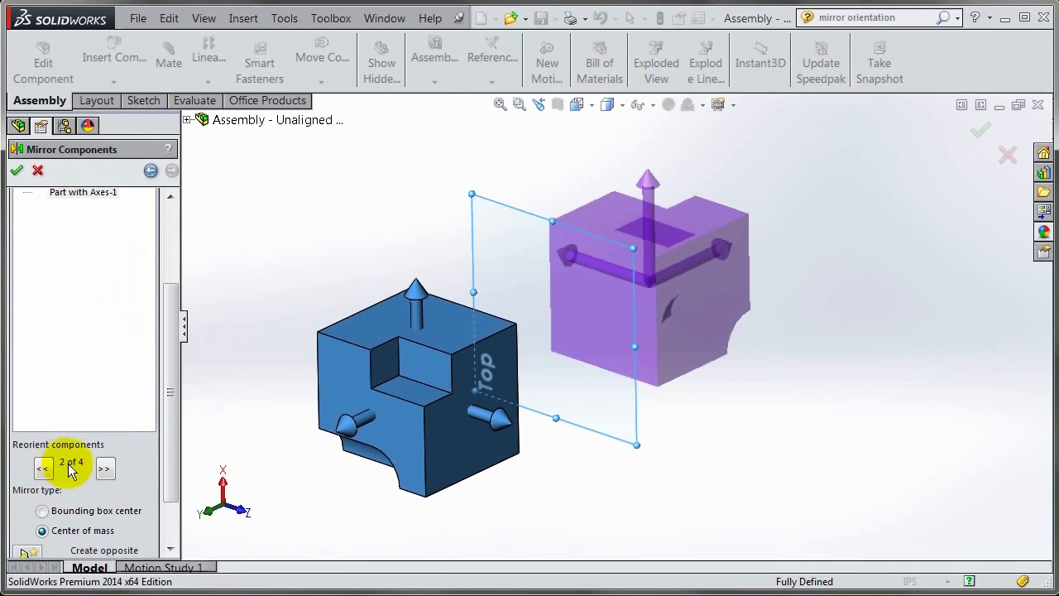
{"action": "left_click", "coordinate": [106, 468]}
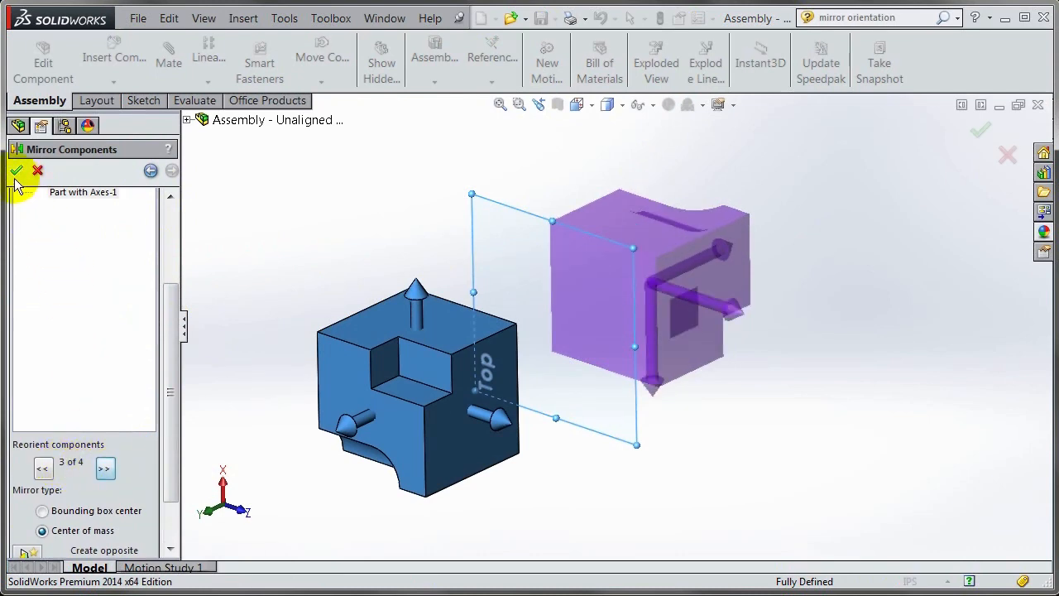
{"action": "left_click", "coordinate": [17, 170]}
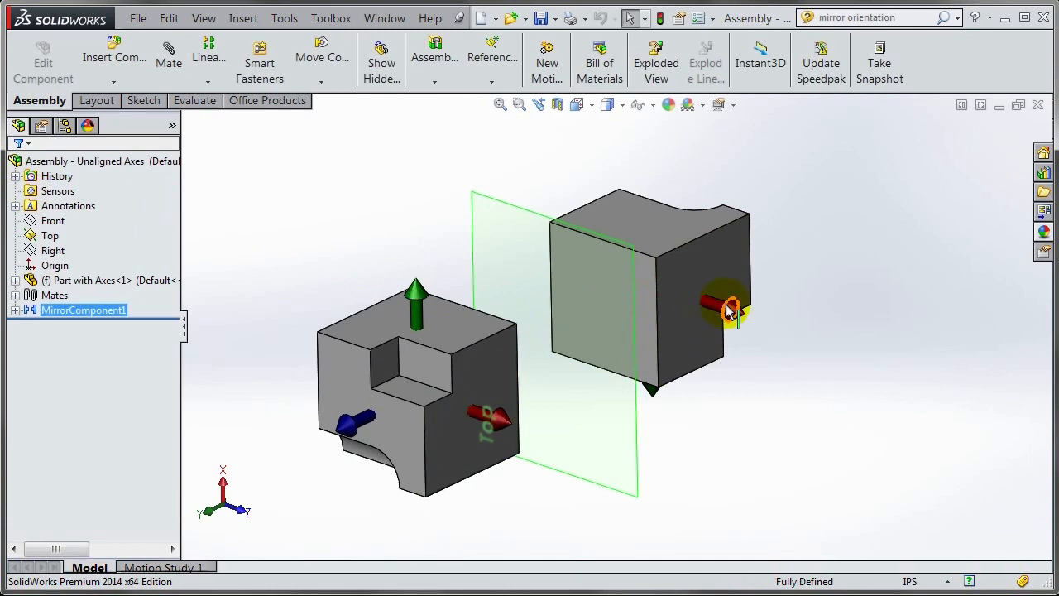
Step: Edit MirrorComponent1 again, reorient to 4 of 4 and accept it
{"action": "right_click", "coordinate": [83, 310]}
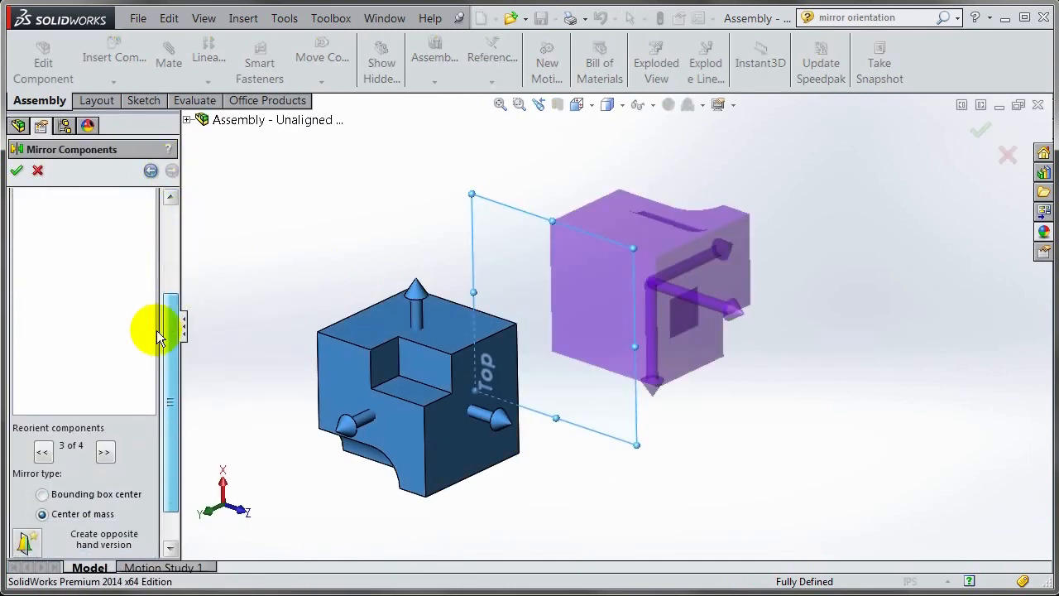
{"action": "left_click", "coordinate": [105, 450]}
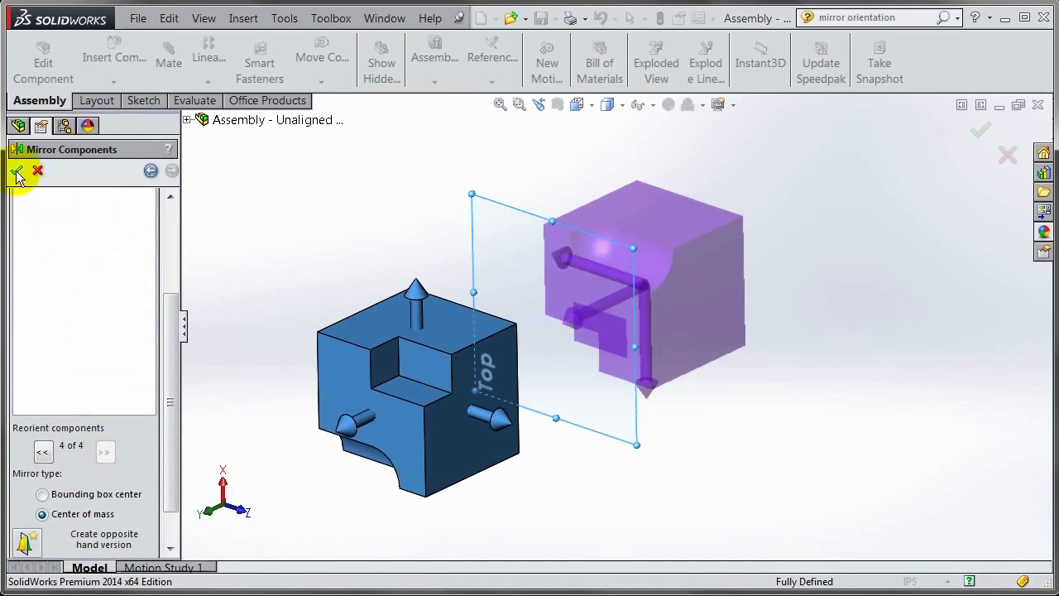
{"action": "left_click", "coordinate": [17, 171]}
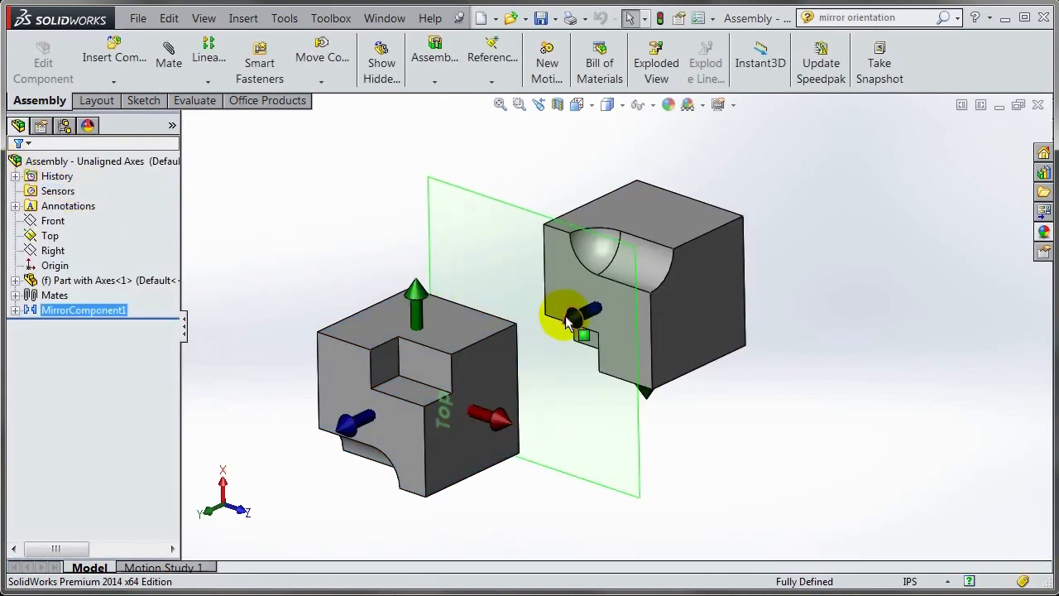